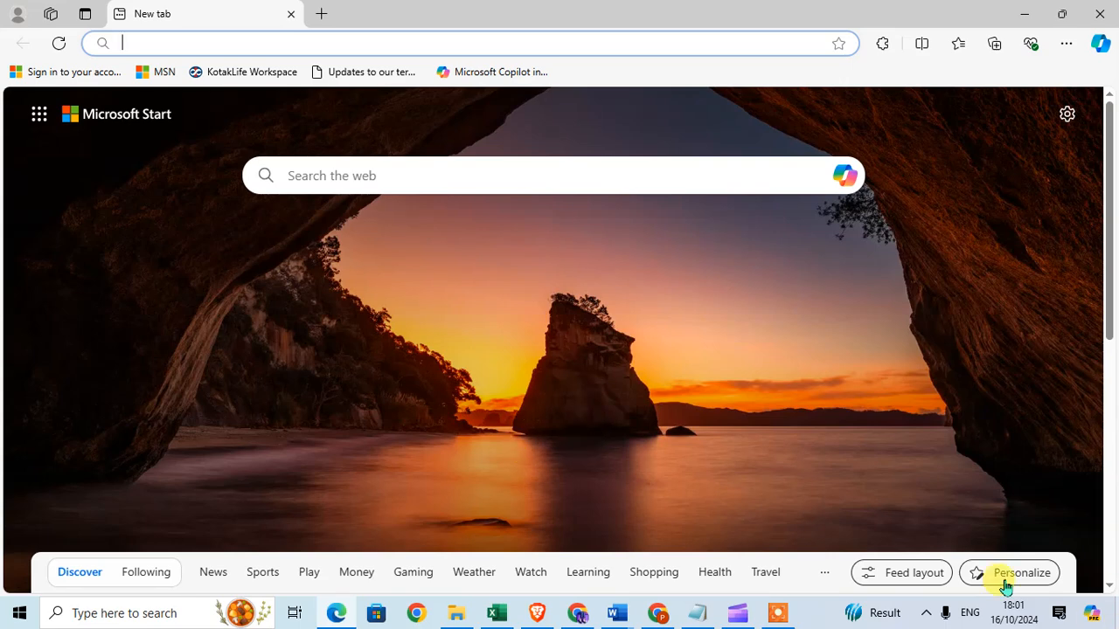
mouse_move(1052, 94)
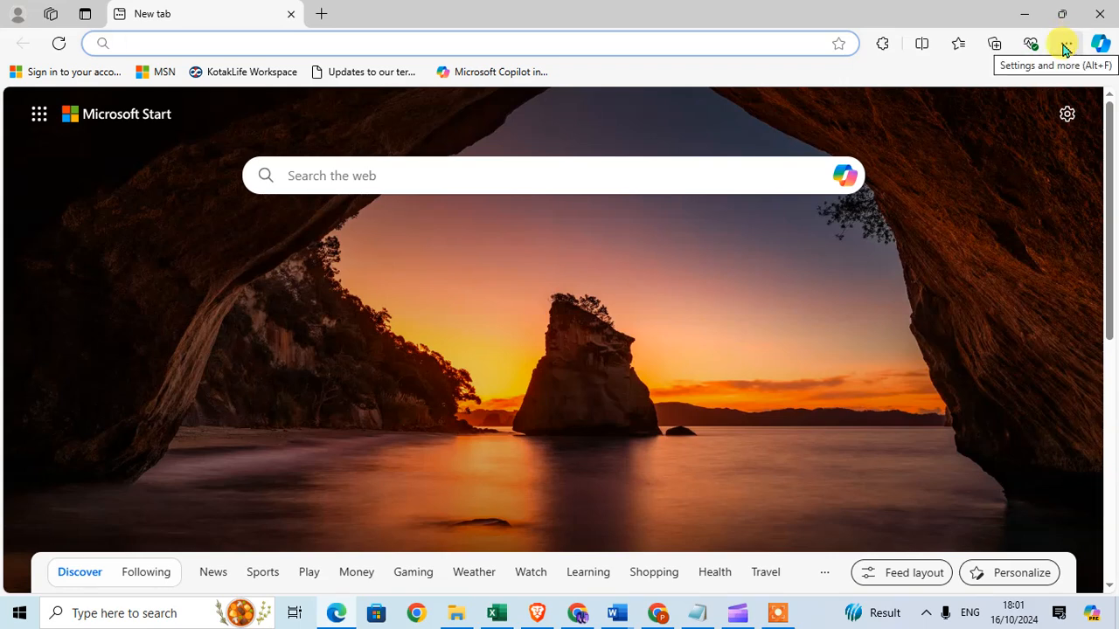
Step: Bring up Edge's Settings and more (…) menu on the new tab page
left_click(1063, 42)
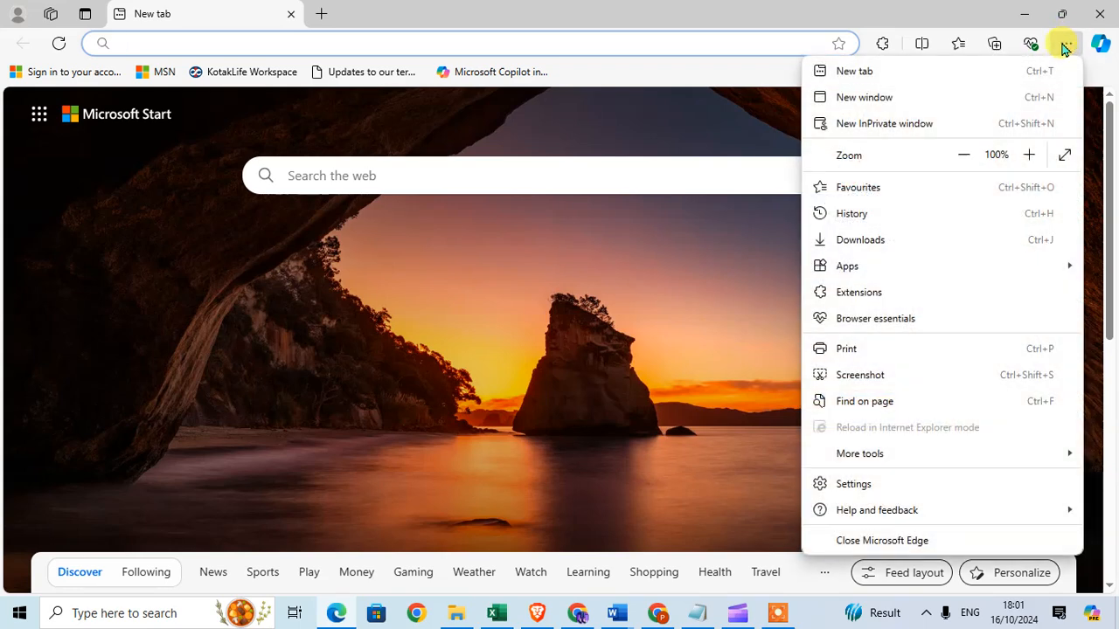
mouse_move(1056, 453)
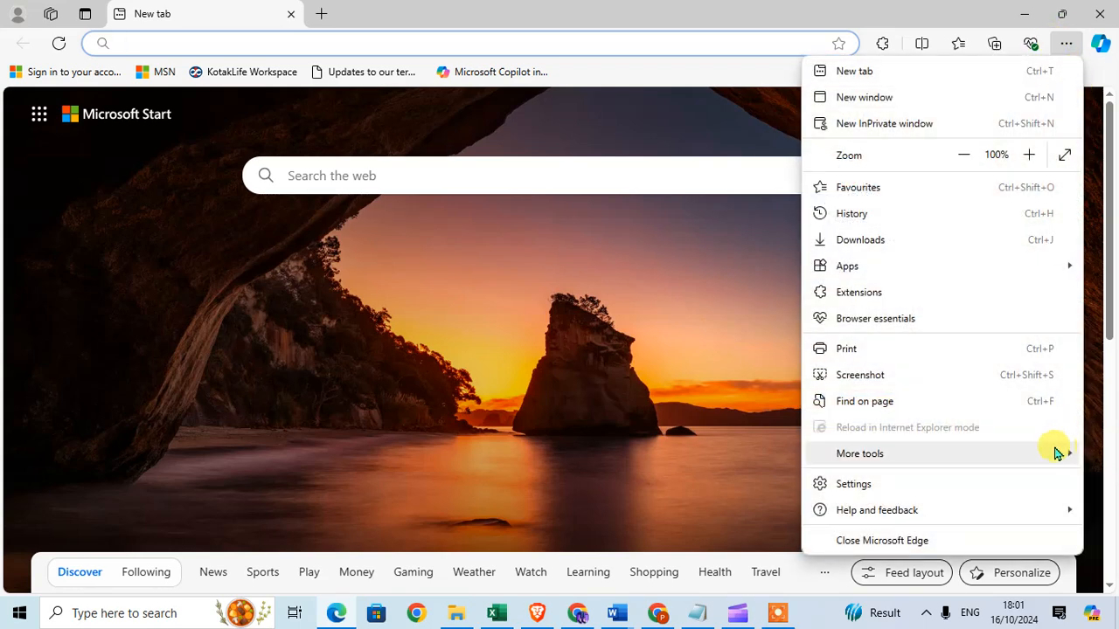
mouse_move(926, 213)
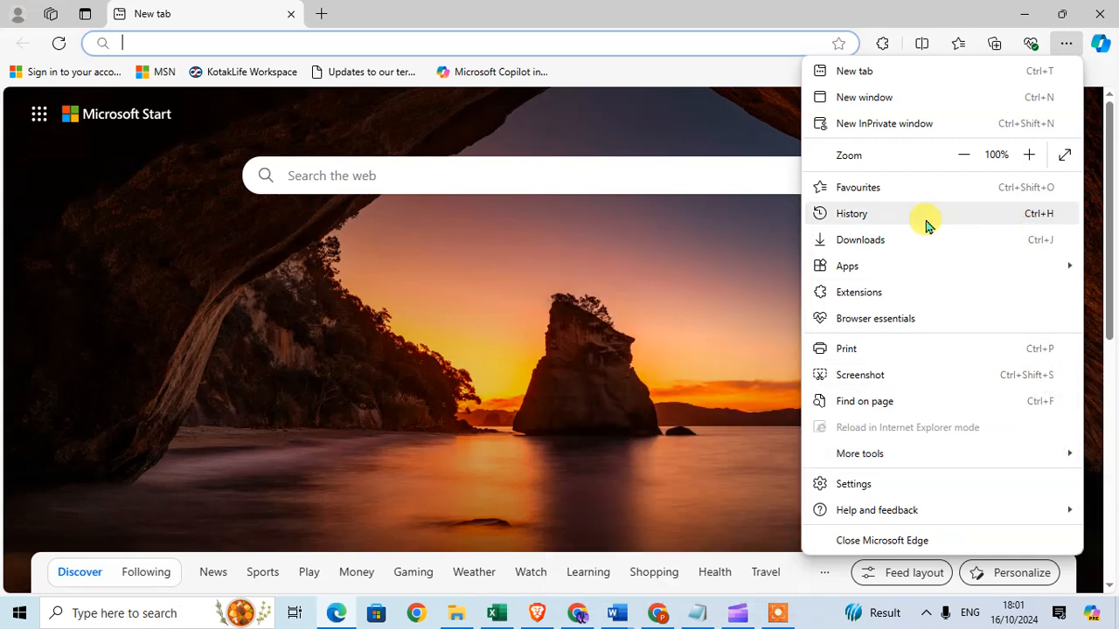
Step: From the History panel, choose Export browsing data to get a Save As dialog
left_click(851, 213)
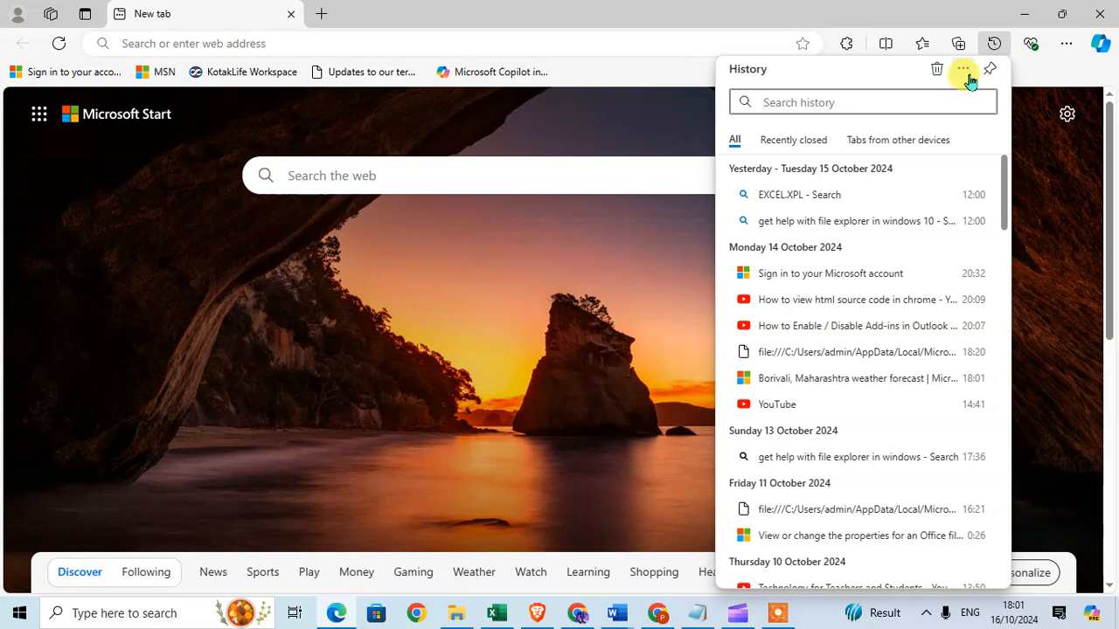
left_click(963, 70)
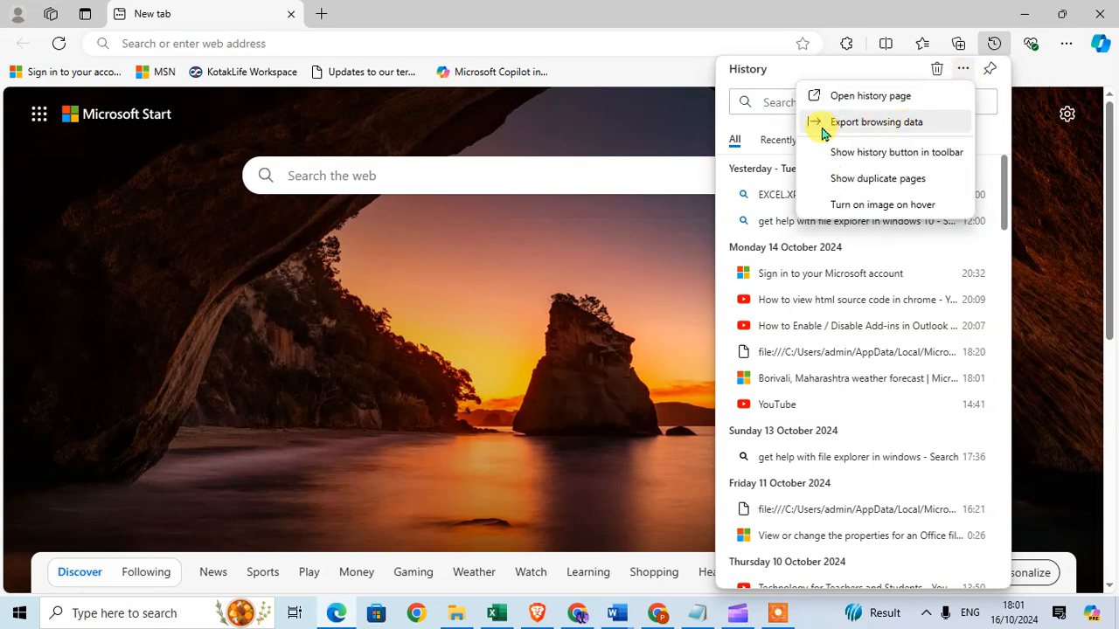
left_click(878, 123)
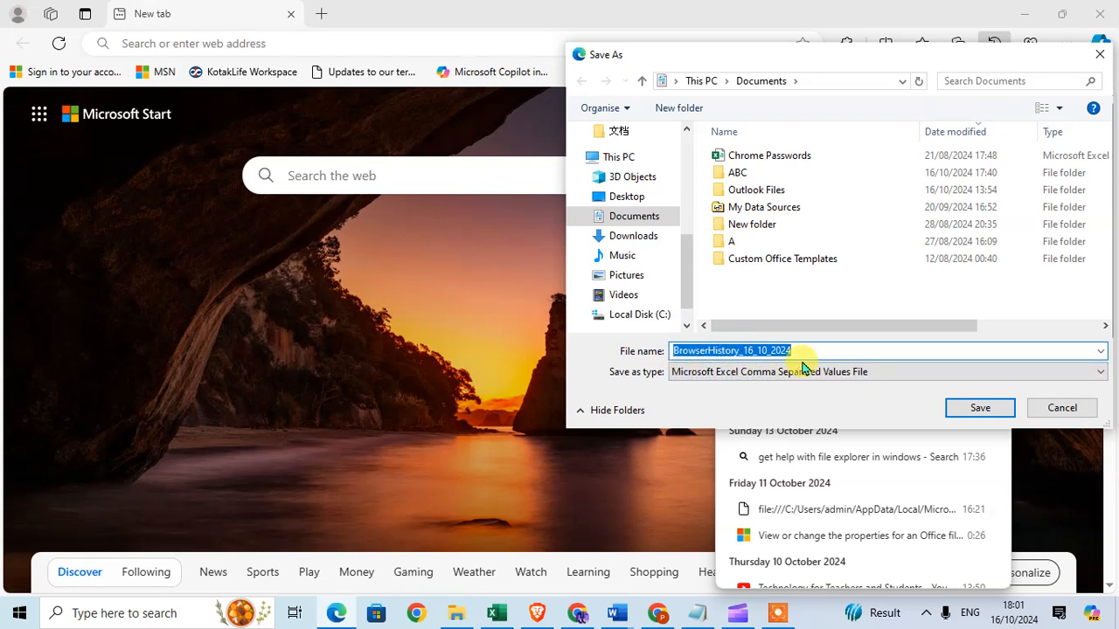
mouse_move(645, 381)
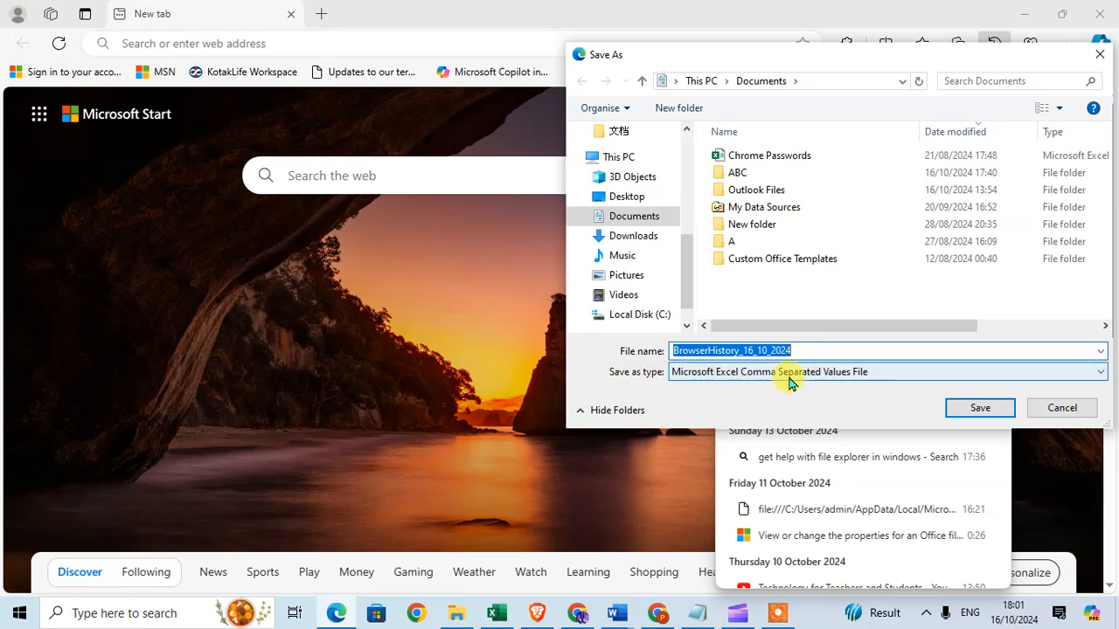
mouse_move(916, 388)
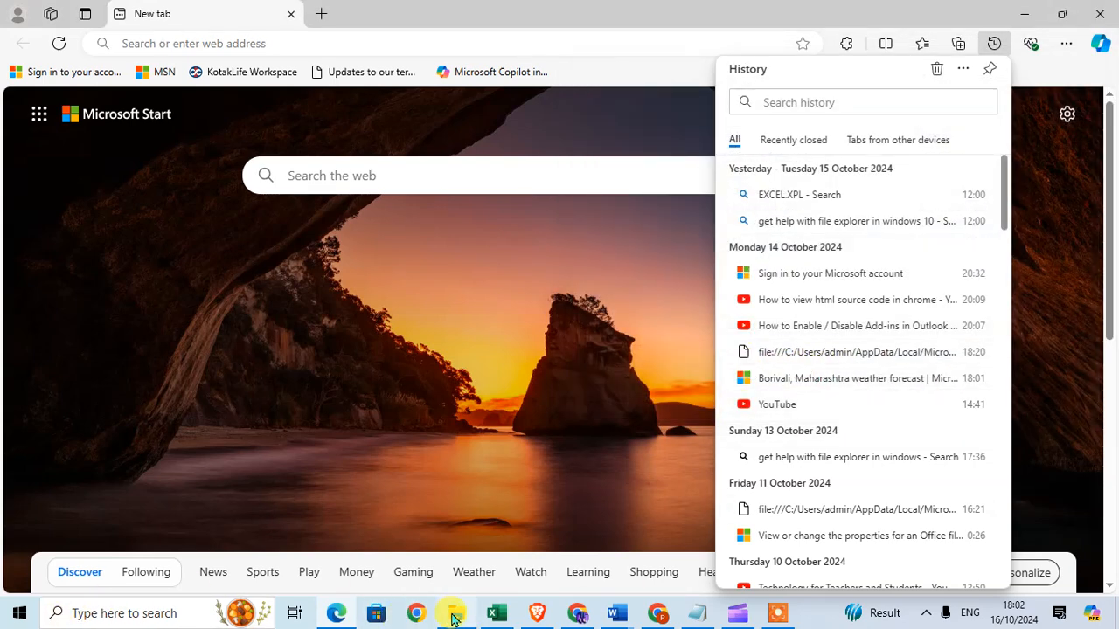
Step: Save the history as BrowserHistory_16_10_2024 CSV in Documents and go to File Explorer
left_click(455, 612)
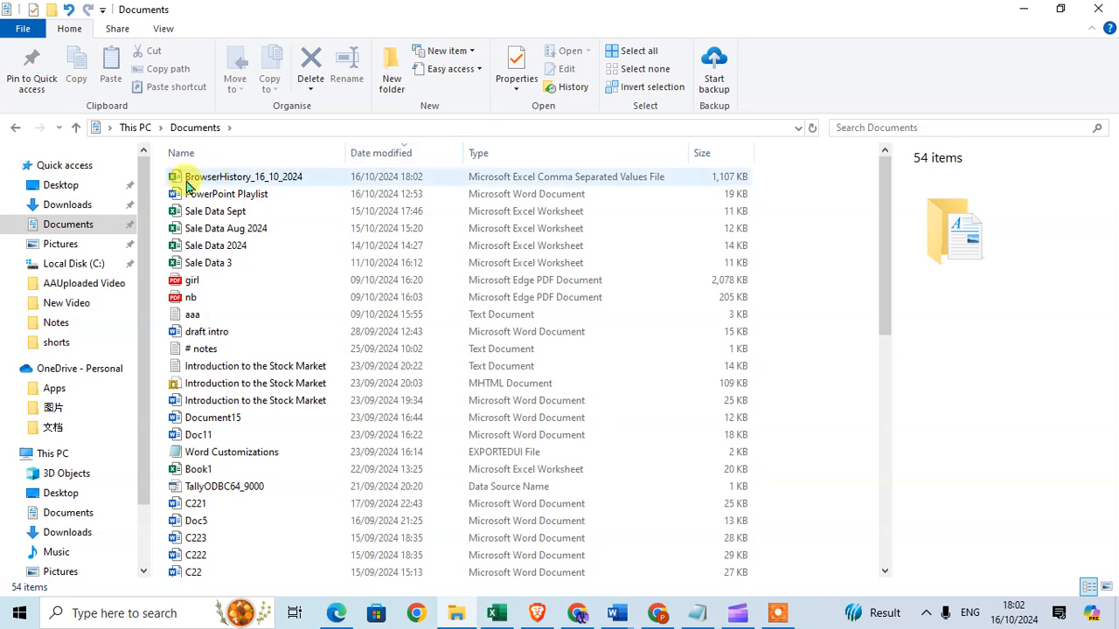
mouse_move(209, 178)
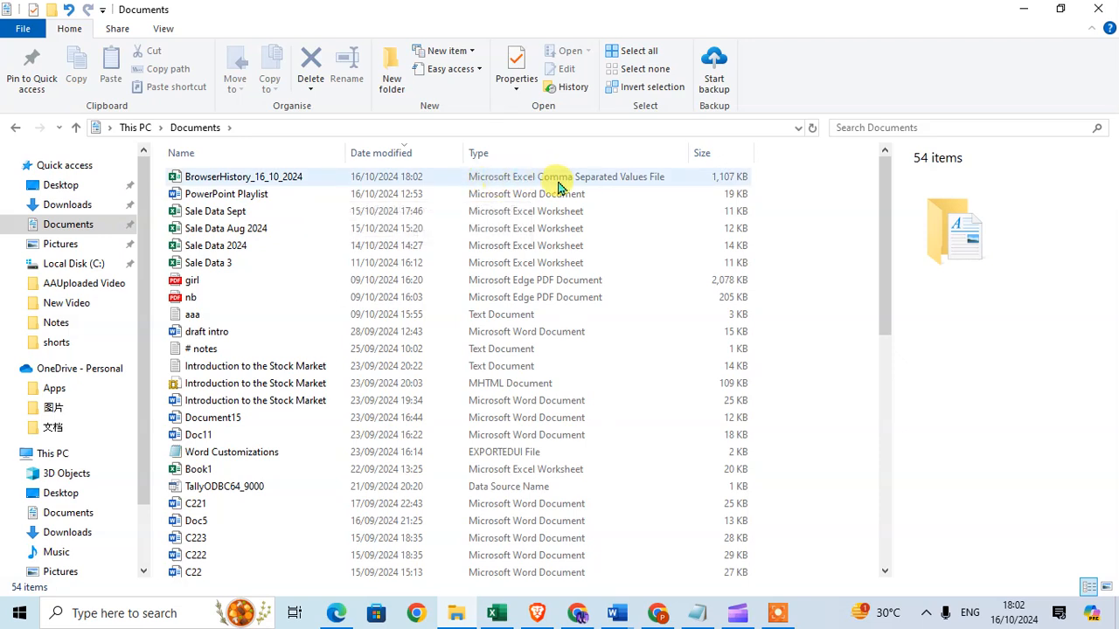
mouse_move(294, 179)
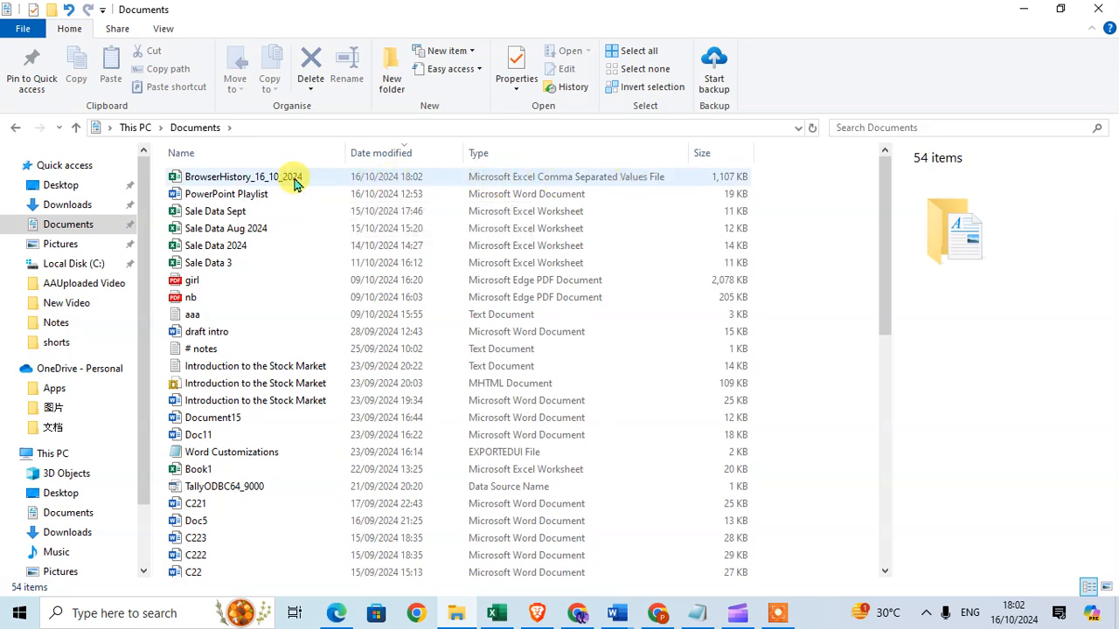
Step: Select the BrowserHistory_16_10_2024 file (1.08 MB) in Documents
left_click(245, 176)
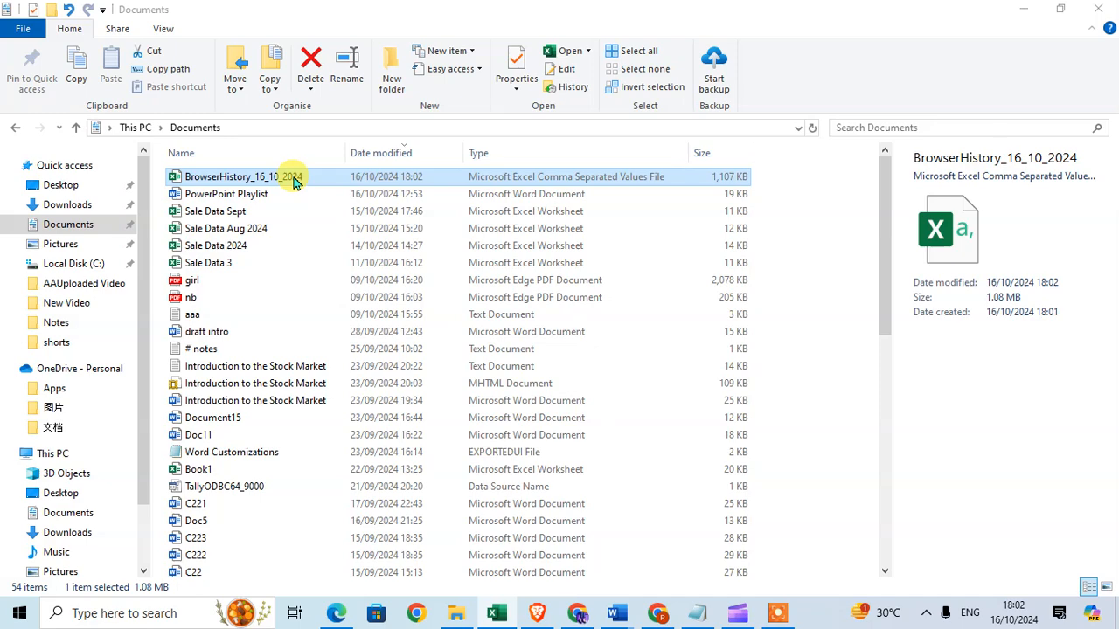
Step: Open the CSV in Excel, dismiss the Possible Data Loss bar, and review the history rows
double_click(241, 177)
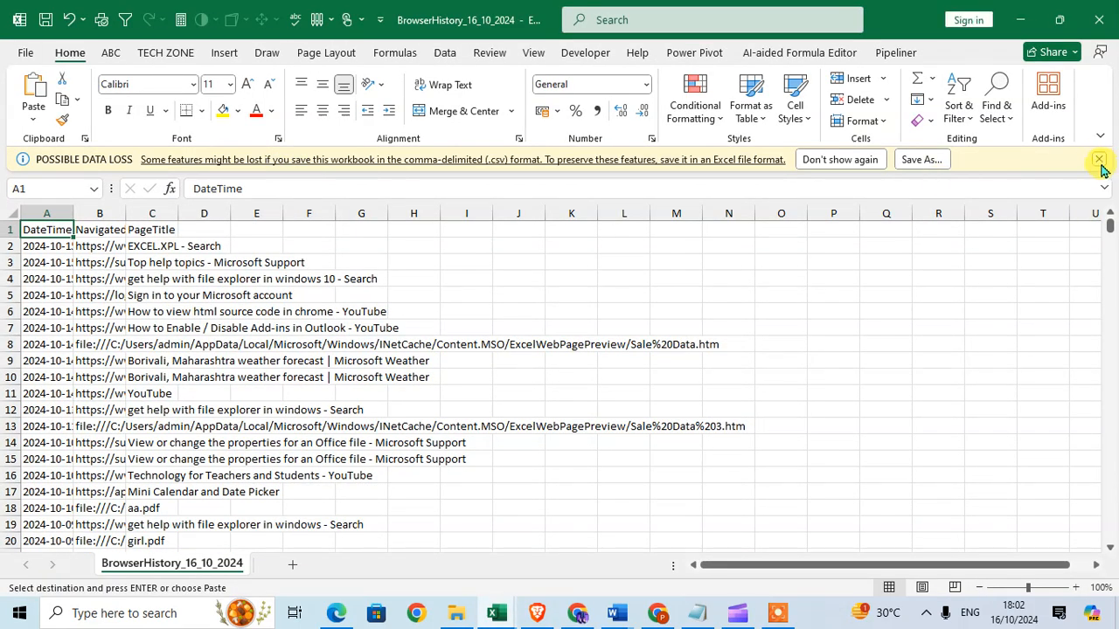
left_click(1099, 159)
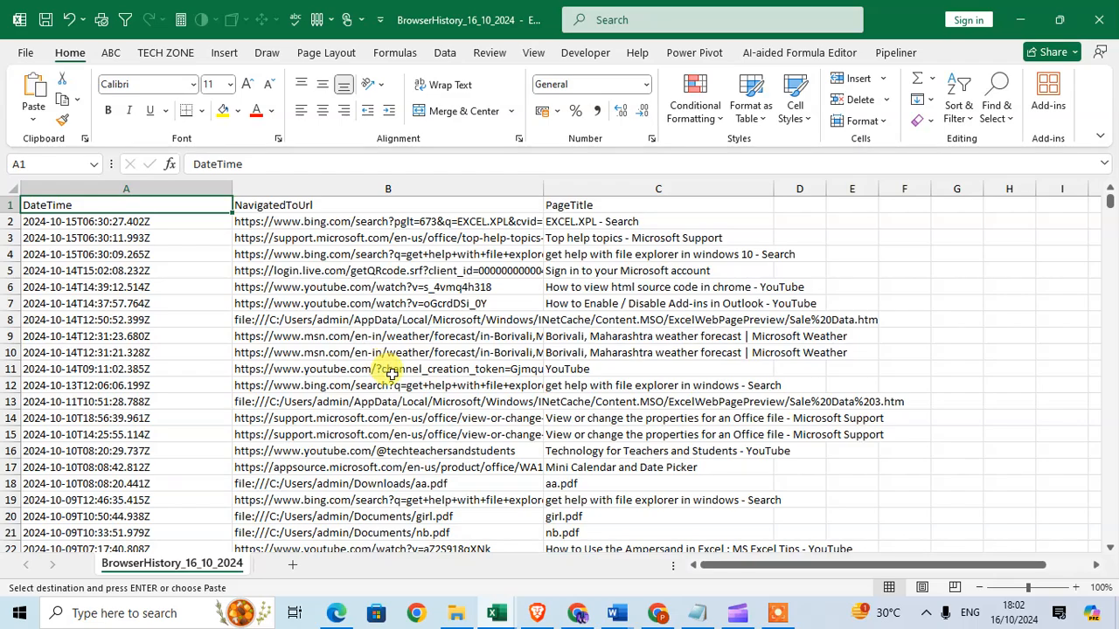
scroll("down", 3)
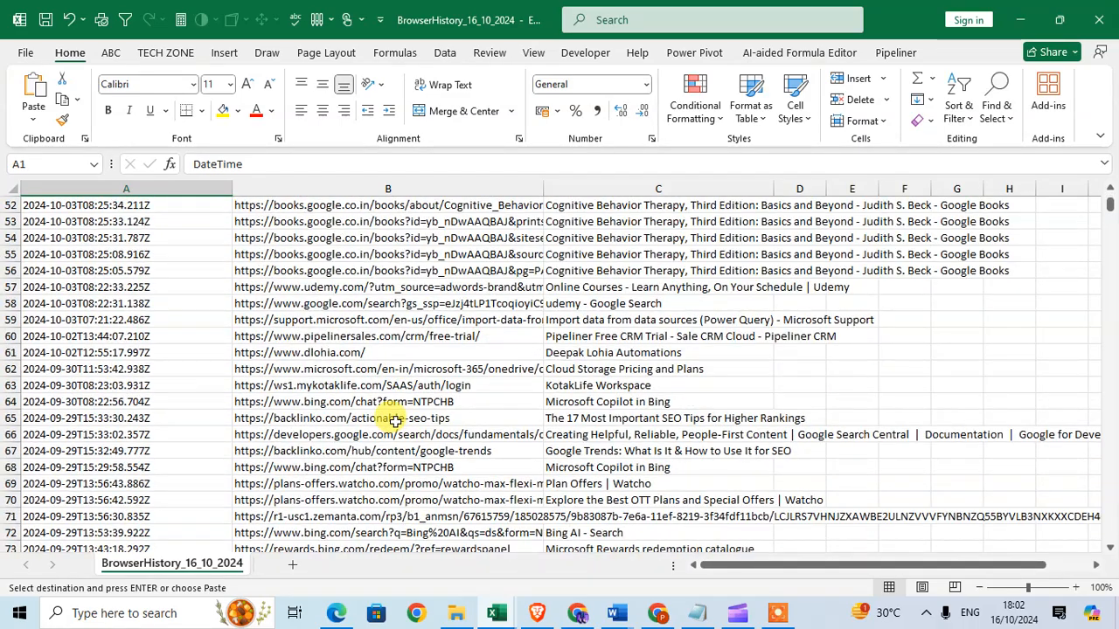